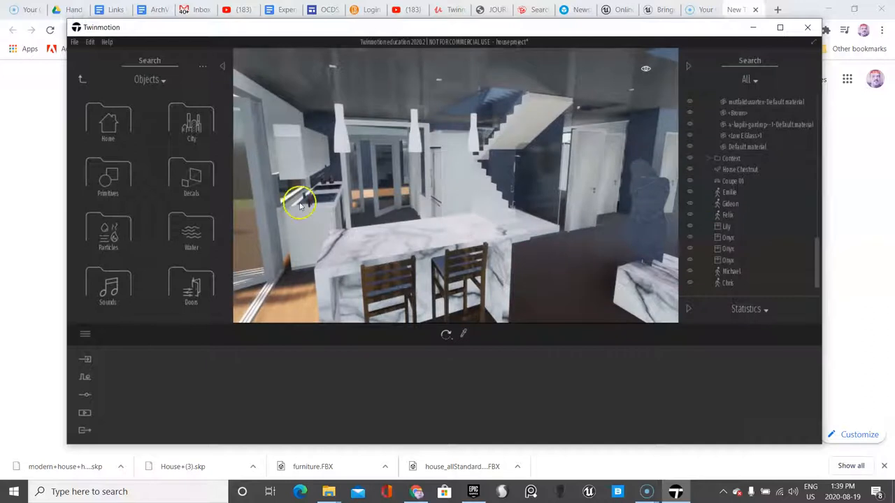
# Place Plates Set 02 from Kitchen Accessories on the marble island four times.
pyautogui.click(108, 122)
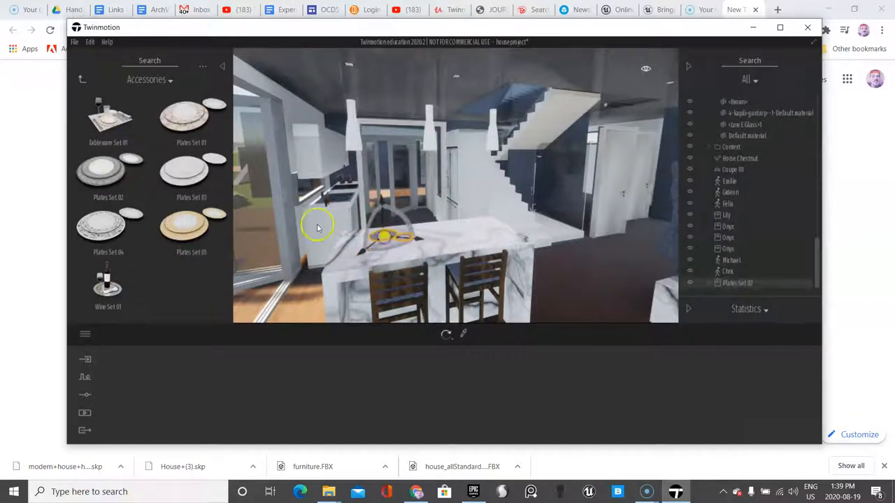
pyautogui.moveTo(385, 235); pyautogui.dragTo(465, 227)
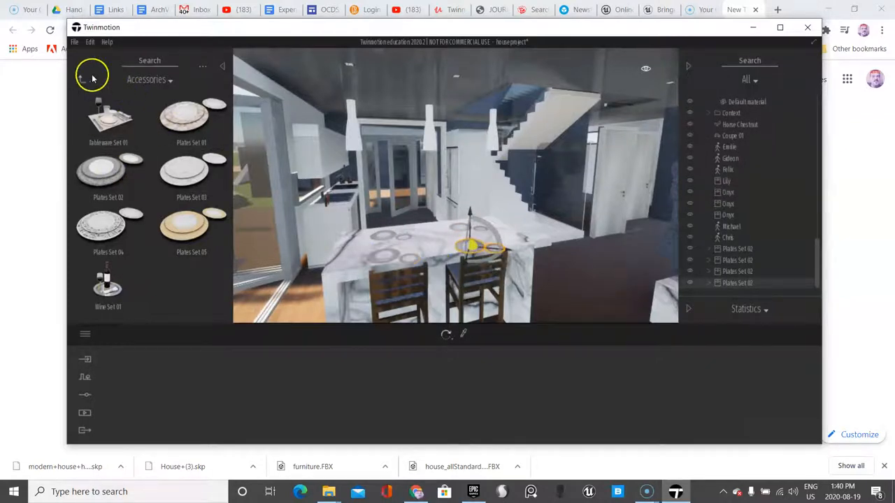
# Add the Pizza from Kitchen Food and Wine Set 01 beside it on the island.
pyautogui.click(82, 79)
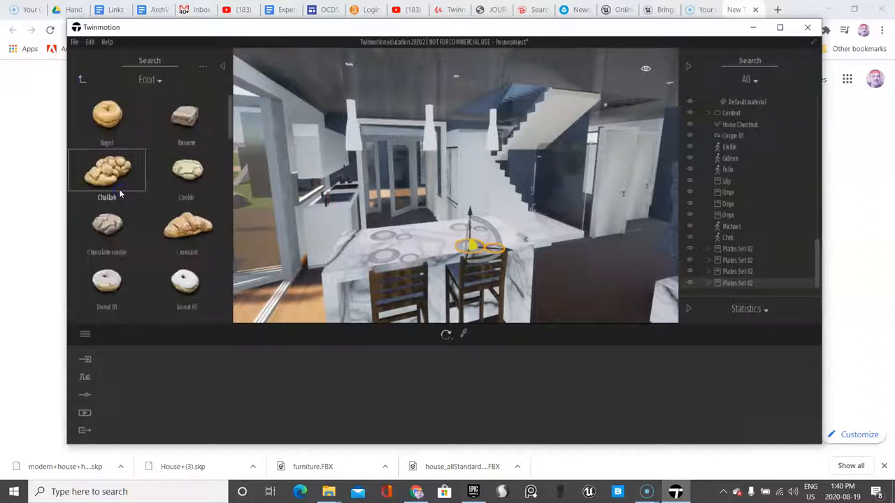
pyautogui.scroll(-3)
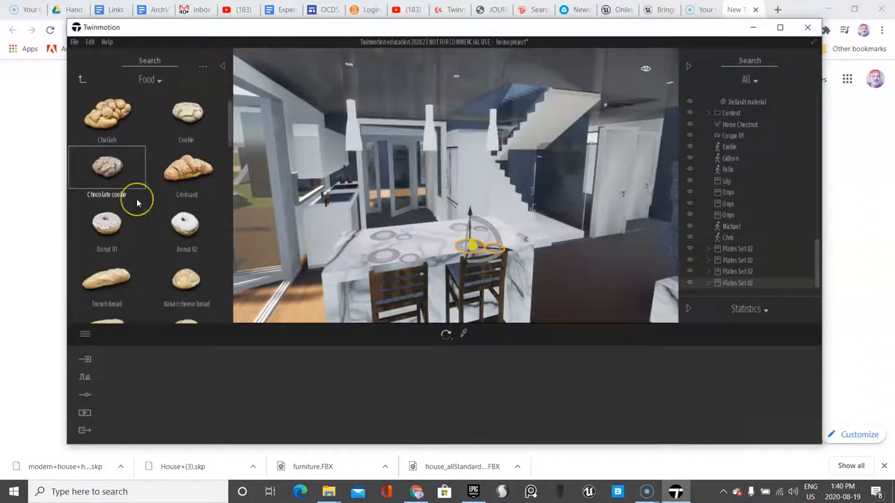
pyautogui.scroll(-3)
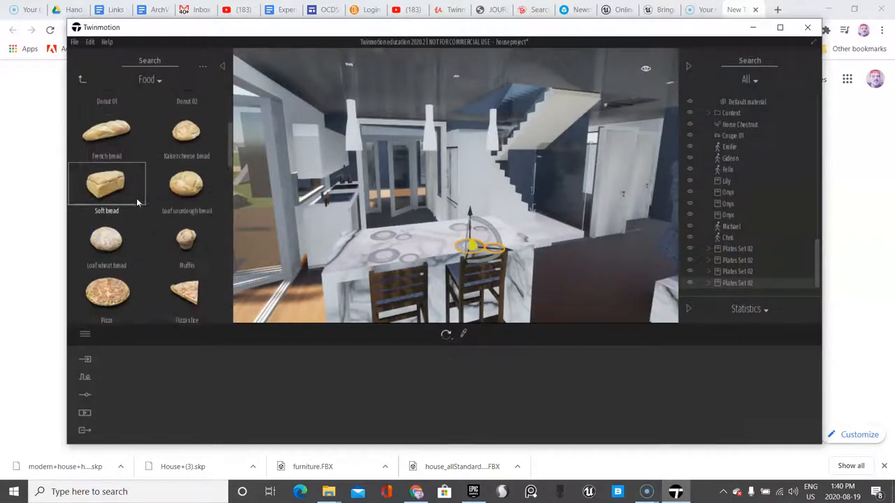
pyautogui.scroll(-3)
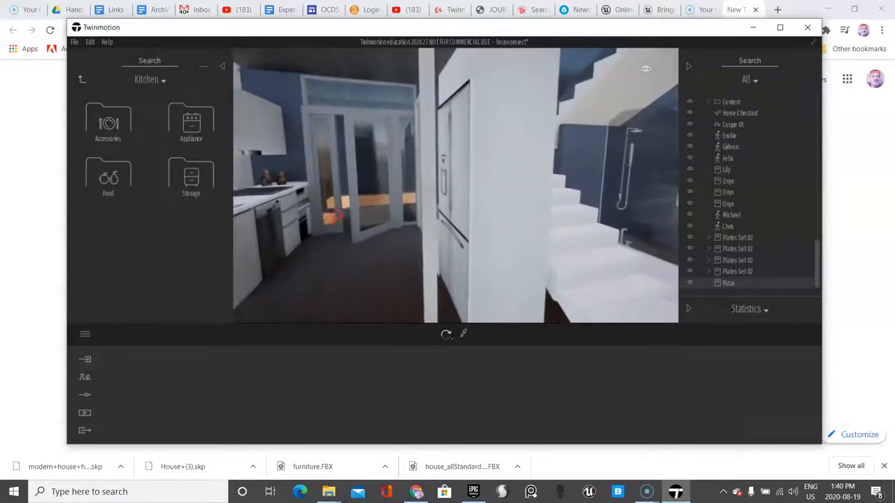
pyautogui.click(190, 124)
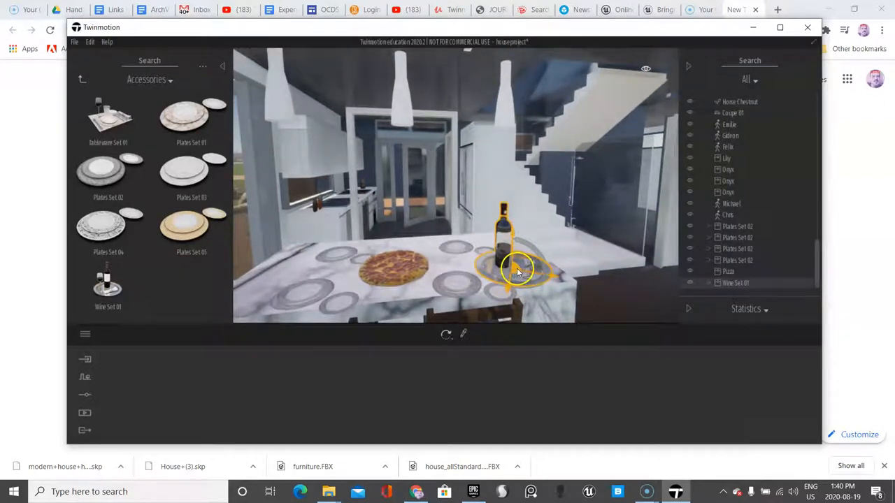
pyautogui.moveTo(503, 269); pyautogui.dragTo(520, 273)
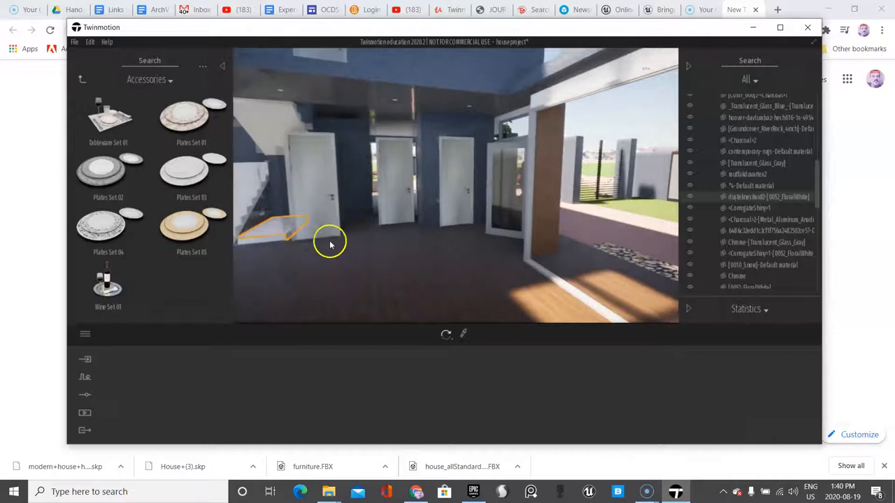
# Mount Wall tv 02 from Living room Electronic appliances above the fireplace.
pyautogui.click(82, 79)
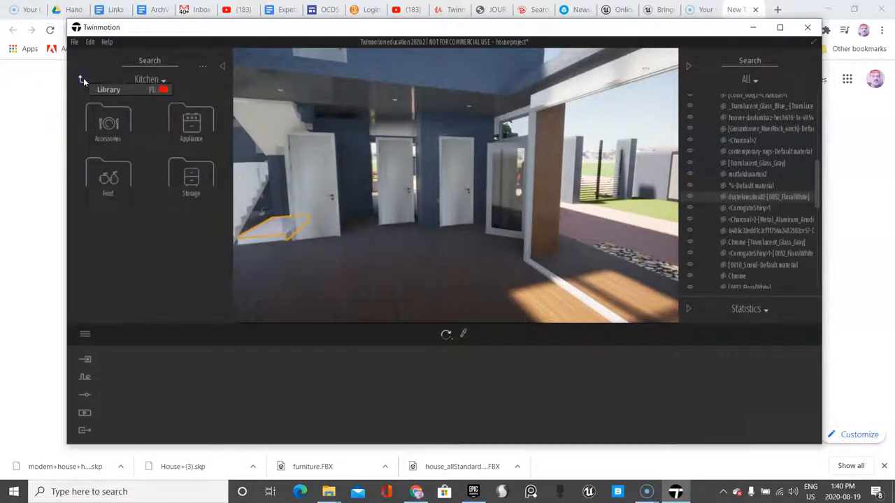
pyautogui.click(82, 78)
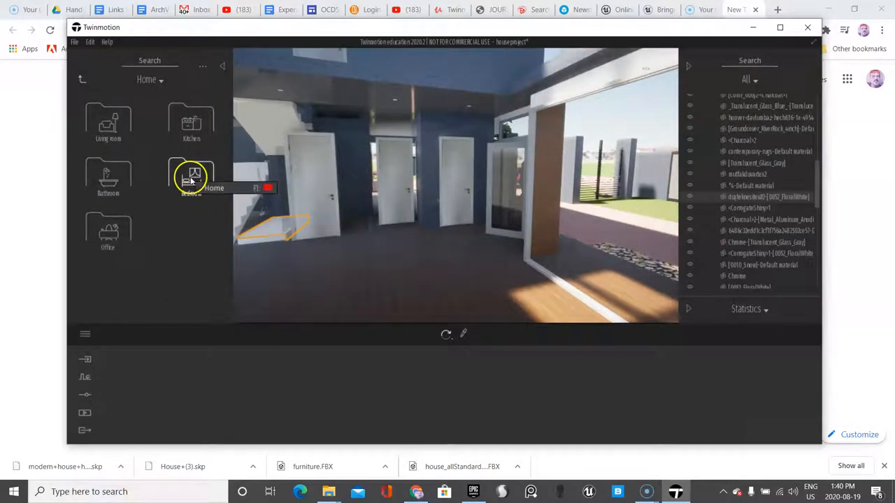
pyautogui.click(109, 122)
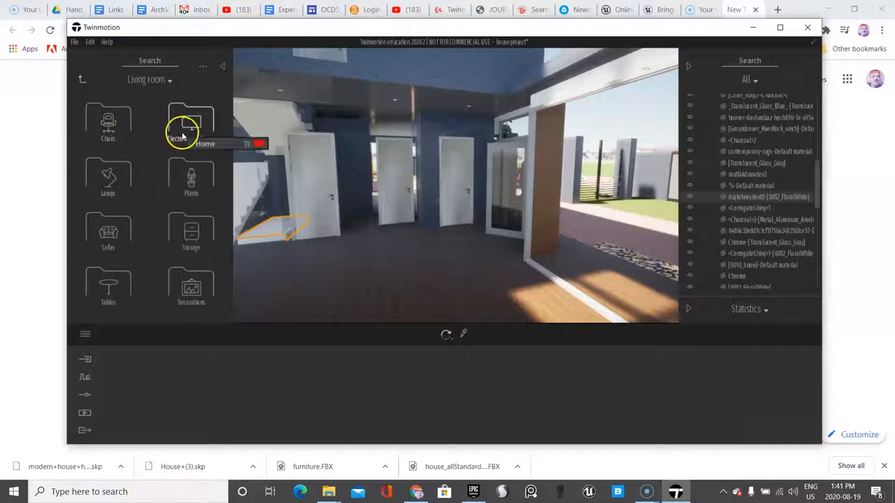
pyautogui.moveTo(190, 247)
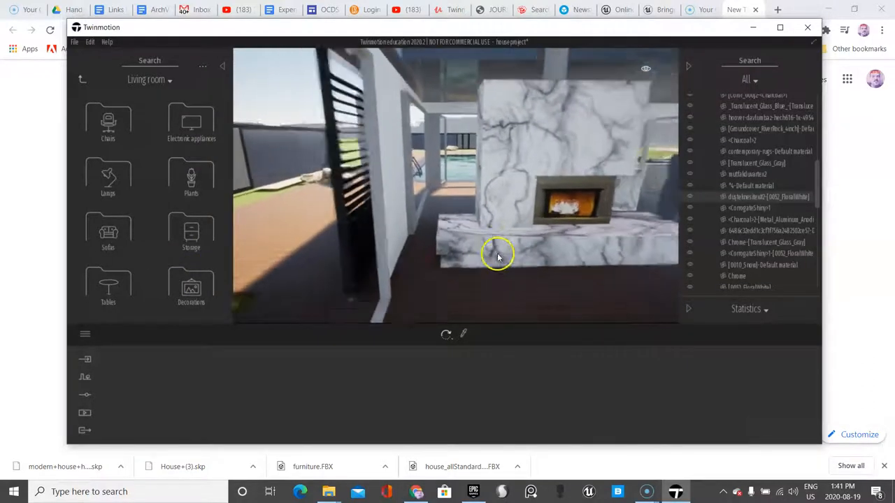
pyautogui.click(191, 123)
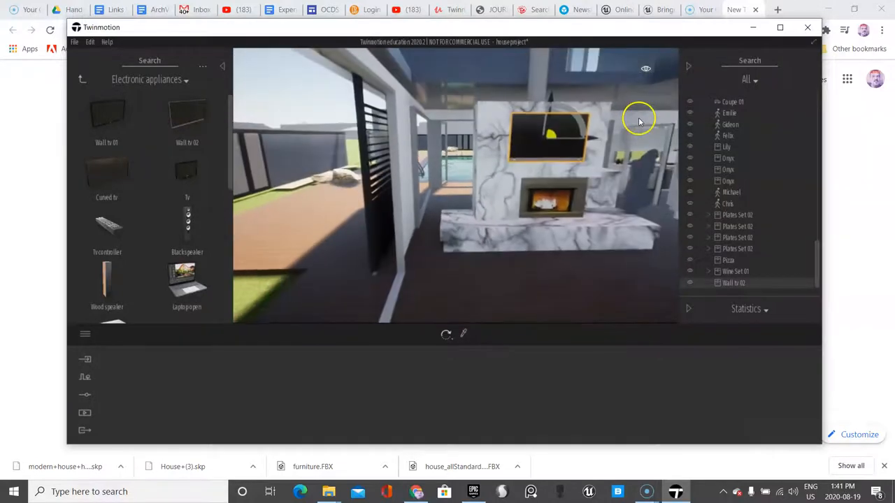
pyautogui.moveTo(638, 119); pyautogui.dragTo(601, 136)
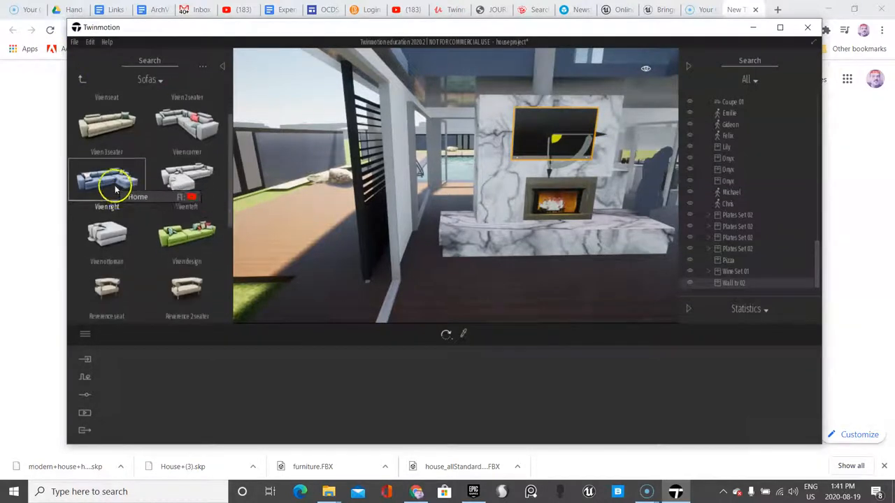
# Place the blue Viven right sectional sofa in front of the fireplace, facing the TV.
pyautogui.moveTo(107, 178); pyautogui.dragTo(489, 314)
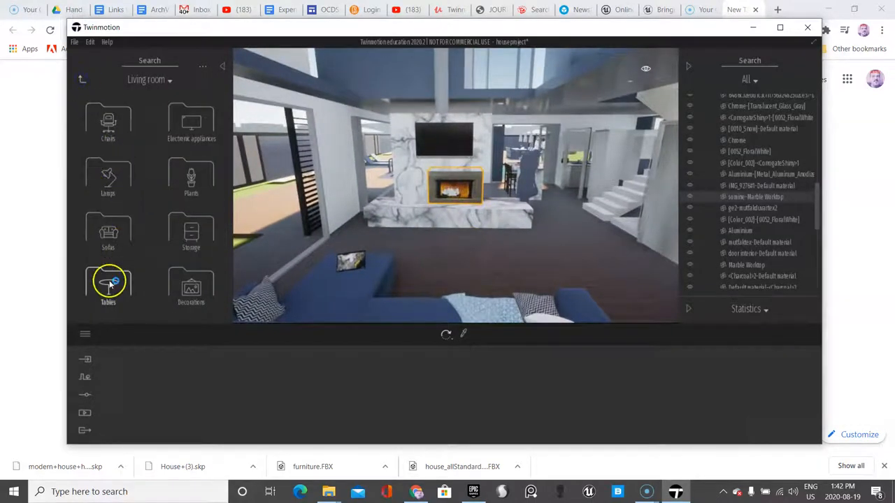
# Open the living room Tables collection and scroll through the table models.
pyautogui.click(107, 283)
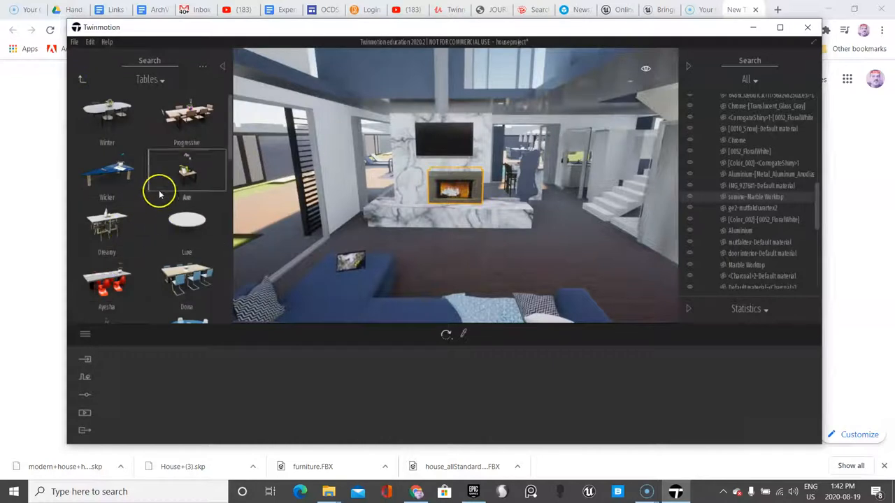
pyautogui.scroll(-3)
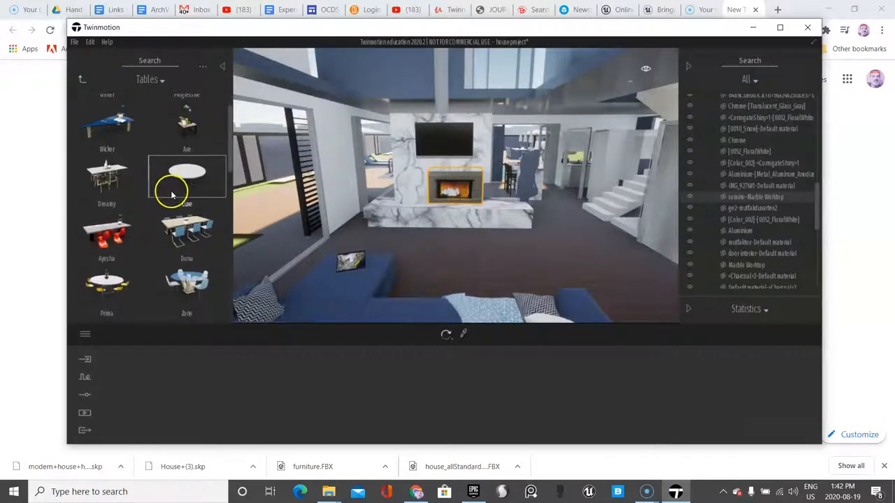
pyautogui.scroll(-3)
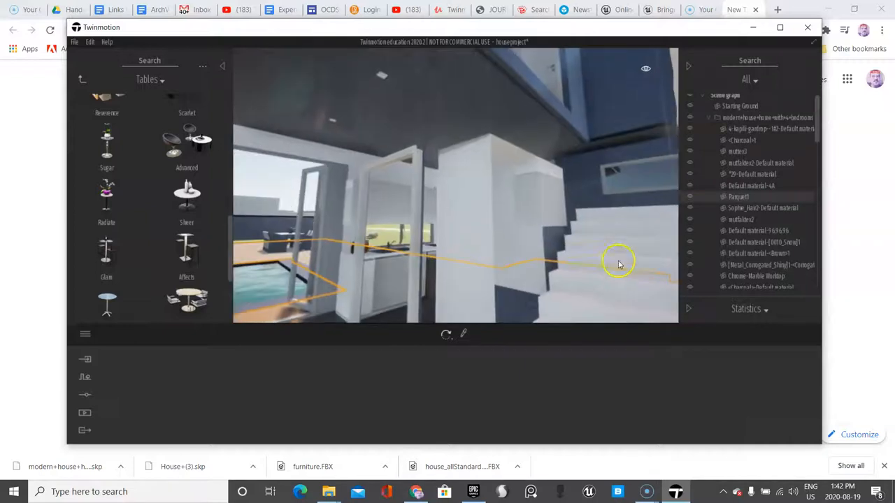
# Move into the blue-walled room and place the Advanced table set by the window.
pyautogui.moveTo(619, 262); pyautogui.dragTo(598, 272)
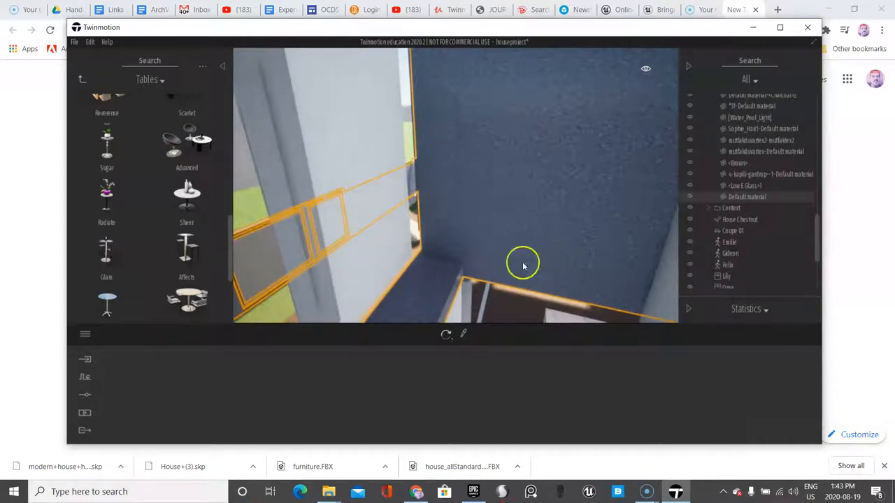
pyautogui.moveTo(522, 264); pyautogui.dragTo(361, 223)
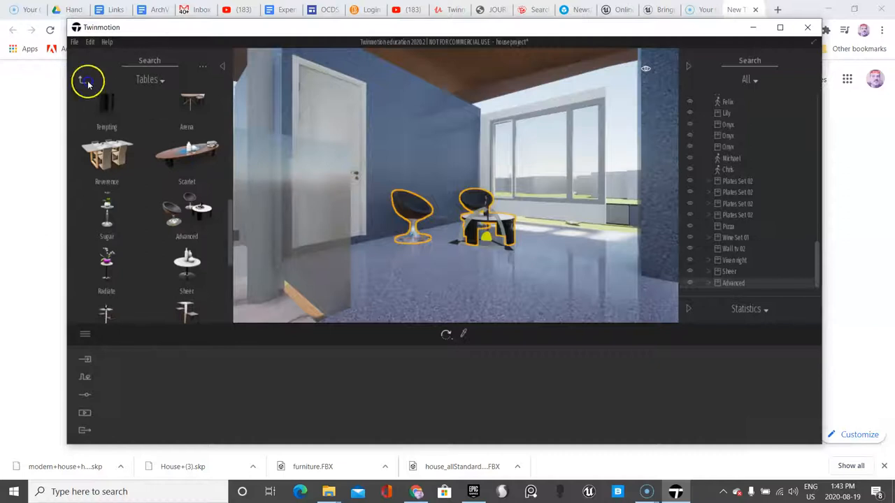
# Add Wall tv 02 to the blue wall and Laptop open onto the table.
pyautogui.click(82, 79)
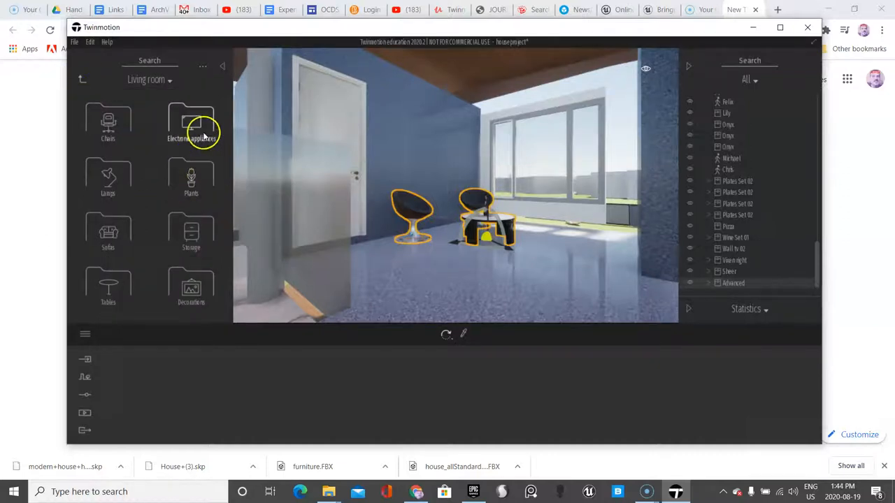
pyautogui.click(191, 122)
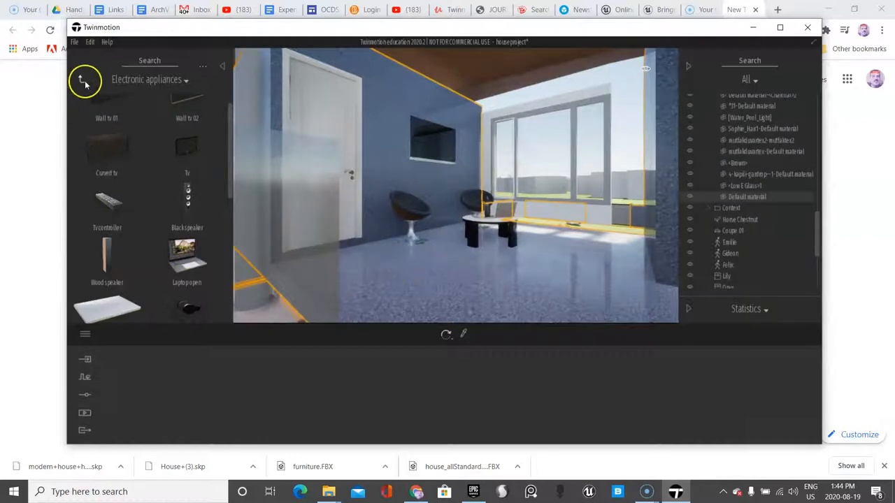
pyautogui.click(84, 79)
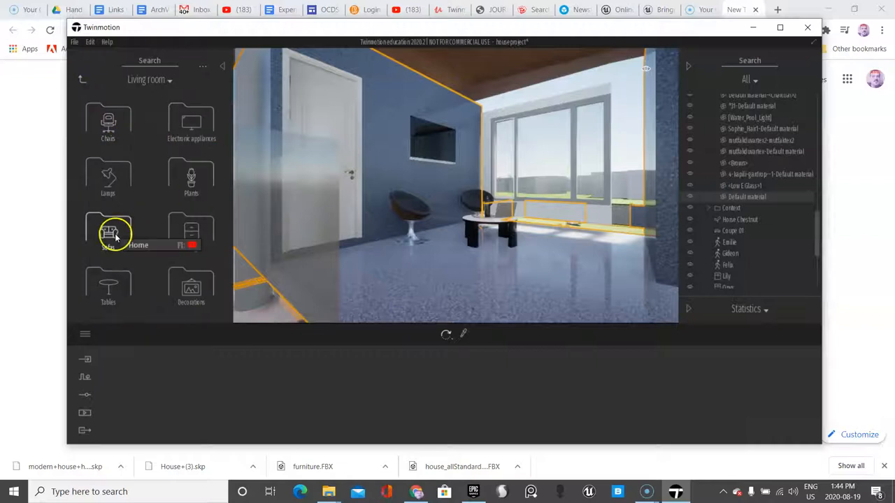
# Place the red Vixen seat armchair near the window, rotated to face the room.
pyautogui.click(107, 234)
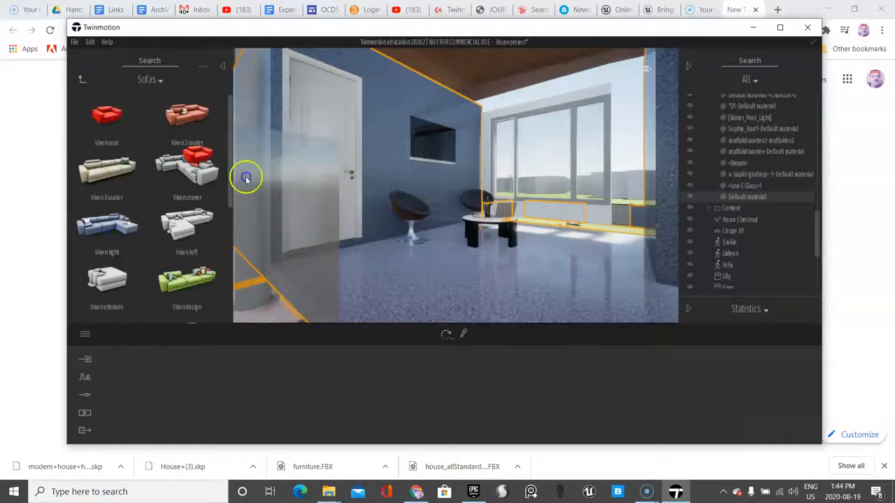
pyautogui.moveTo(187, 161); pyautogui.dragTo(565, 266)
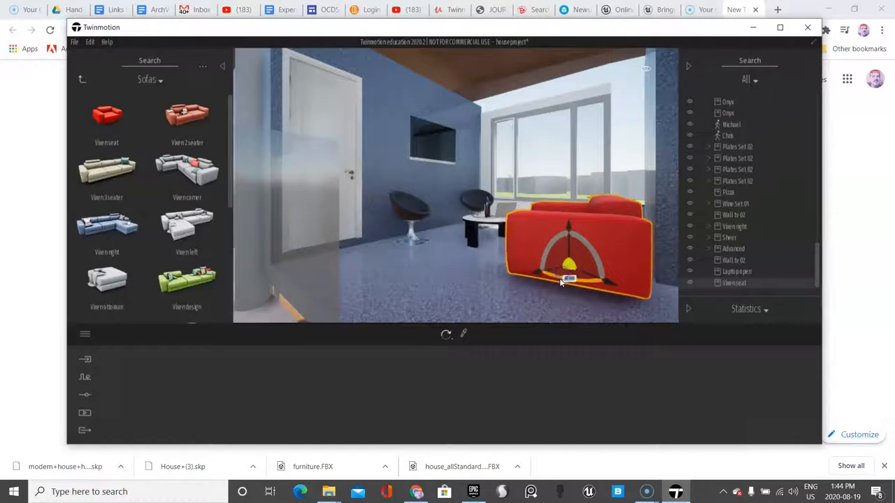
pyautogui.moveTo(569, 262); pyautogui.dragTo(587, 238)
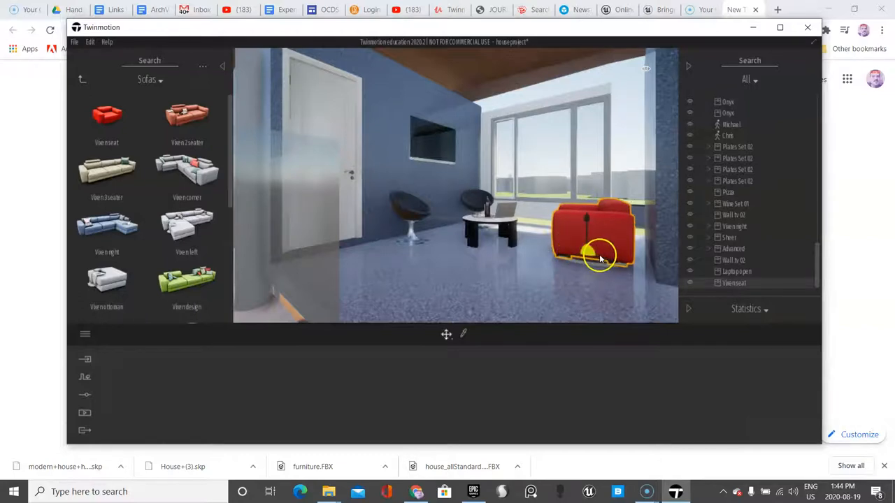
pyautogui.moveTo(597, 256); pyautogui.dragTo(611, 252)
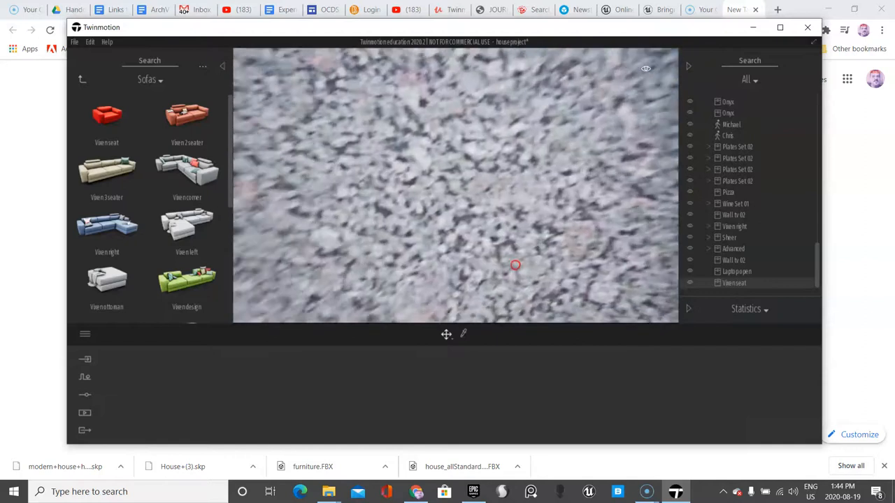
# Hang Frame Composition x8 and x3, Quadriptic 120x70 02 and Poster Frame Square on walls.
pyautogui.click(82, 78)
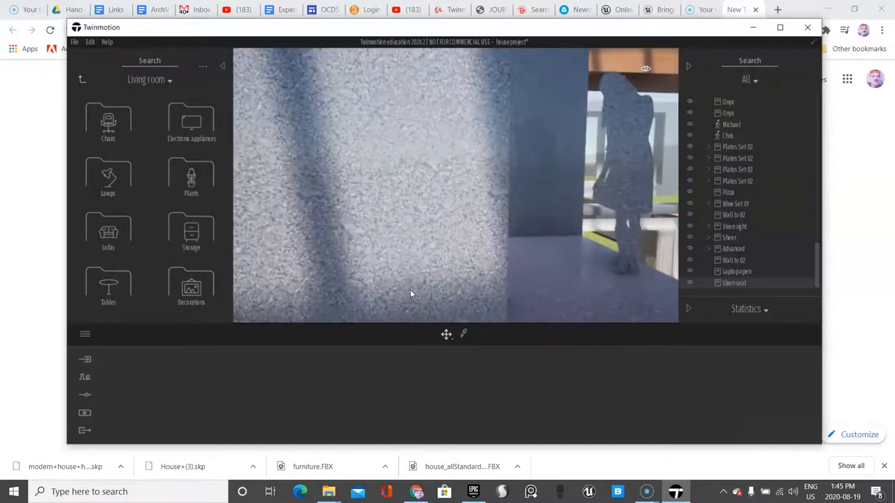
pyautogui.click(191, 287)
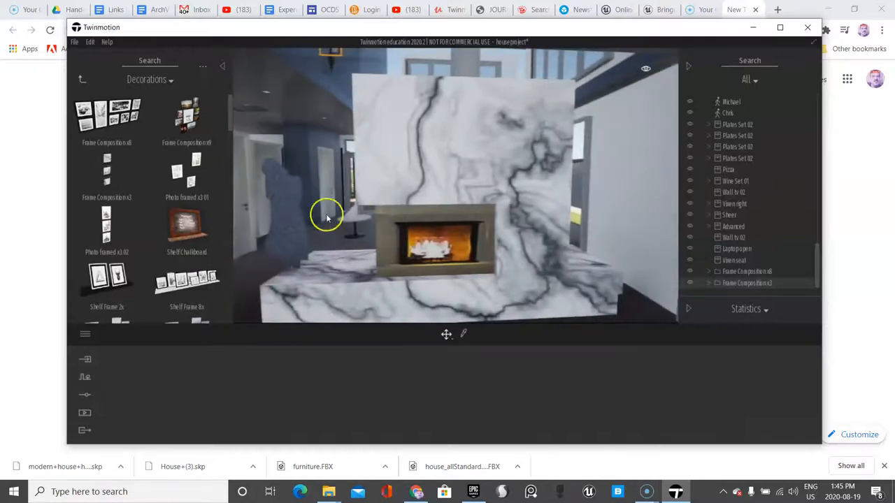
pyautogui.scroll(-3)
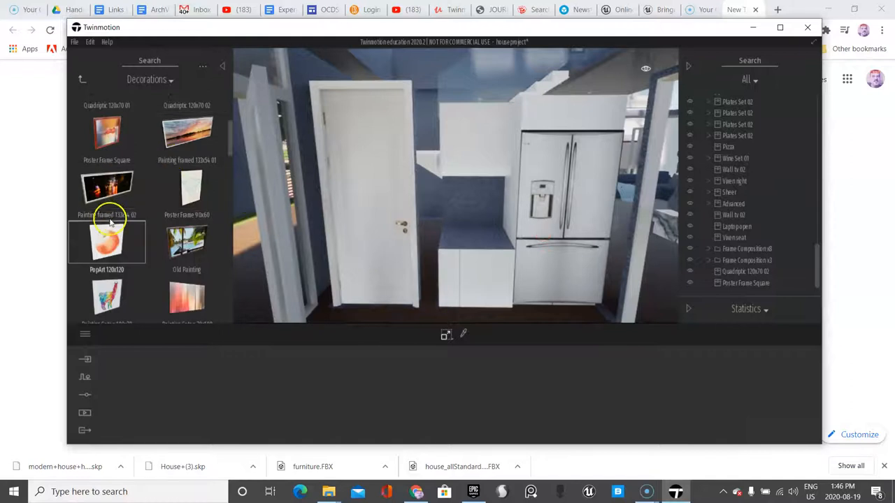
# Hang PopArt 120x120 beside the fridge and return to the Home library categories.
pyautogui.moveTo(106, 241); pyautogui.dragTo(479, 217)
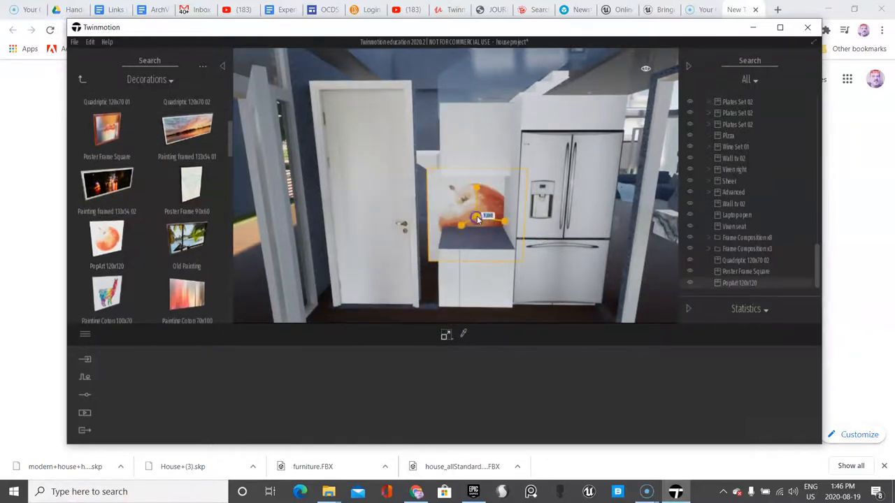
pyautogui.moveTo(479, 220); pyautogui.dragTo(457, 230)
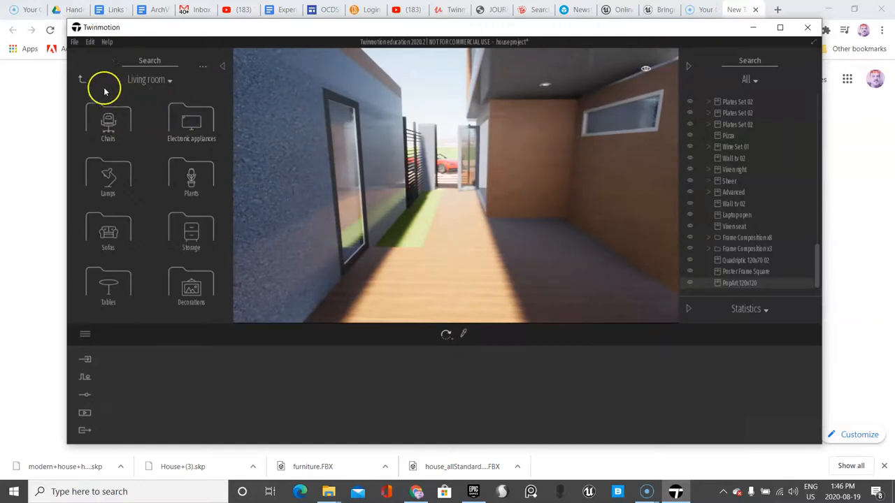
pyautogui.click(81, 79)
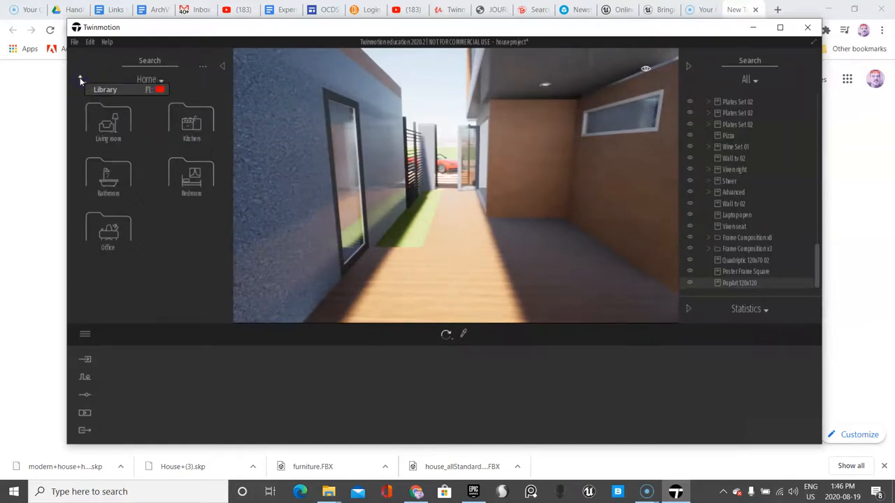